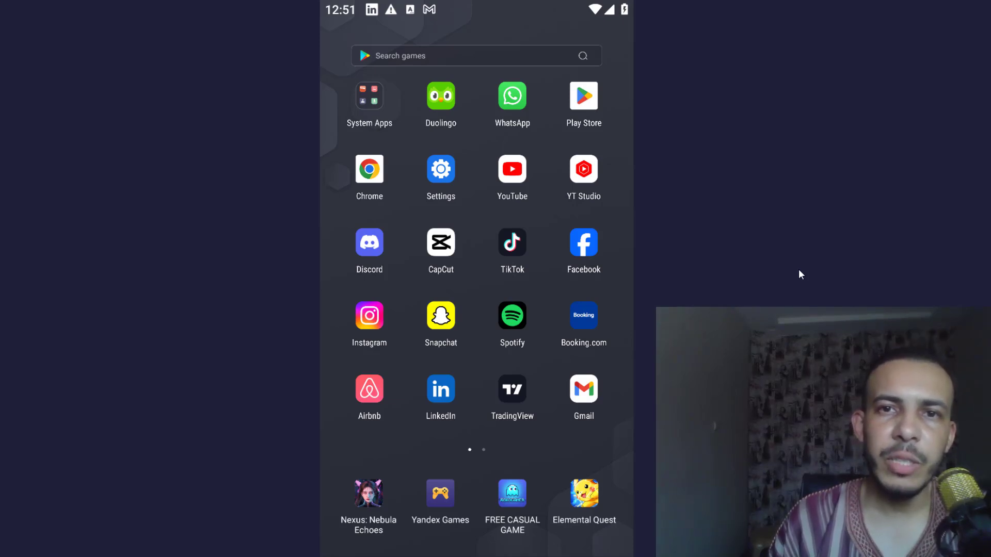
mouse_move(787, 277)
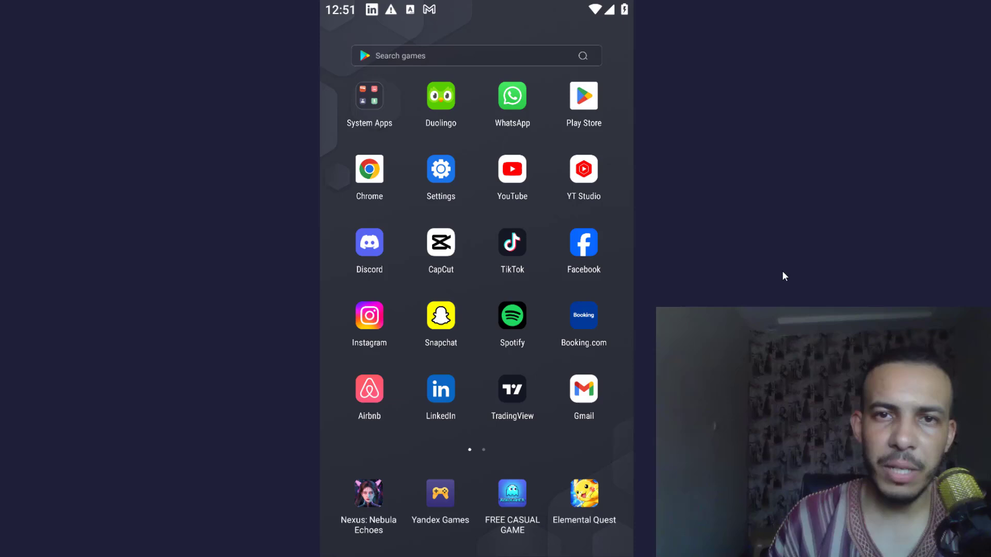
mouse_move(592, 107)
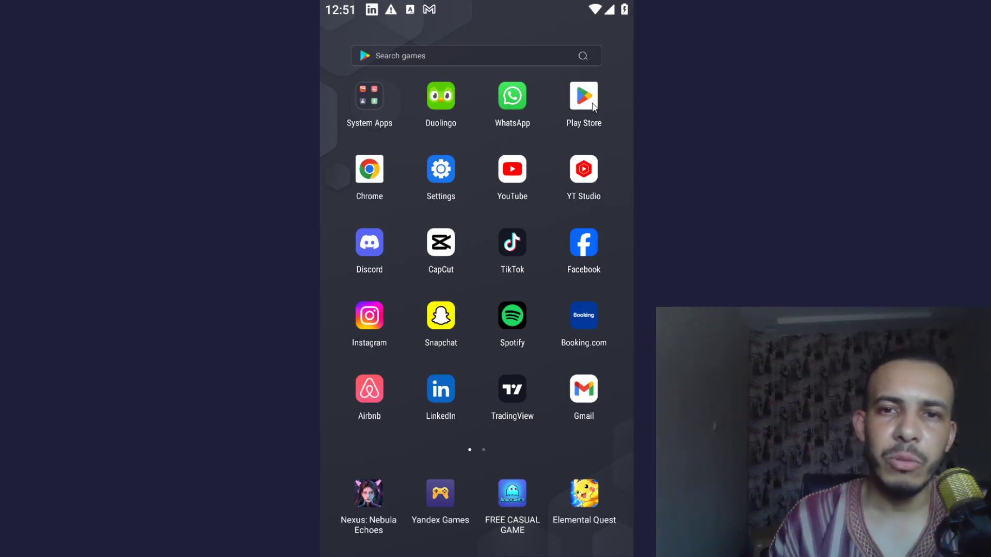
Search Play Store for 'metatrader 5' and install MetaTrader 5 by MetaQuotes Software Corp
click(583, 96)
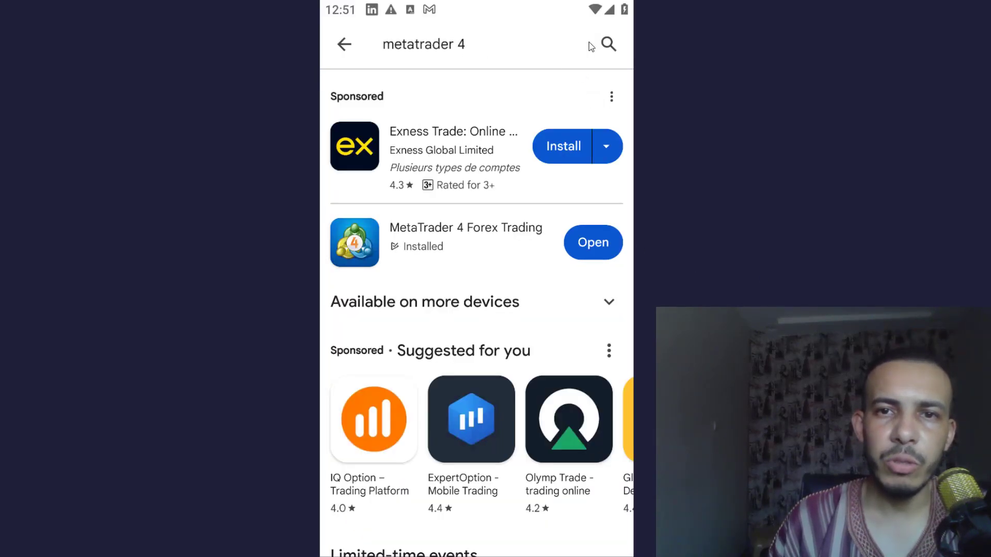
click(423, 45)
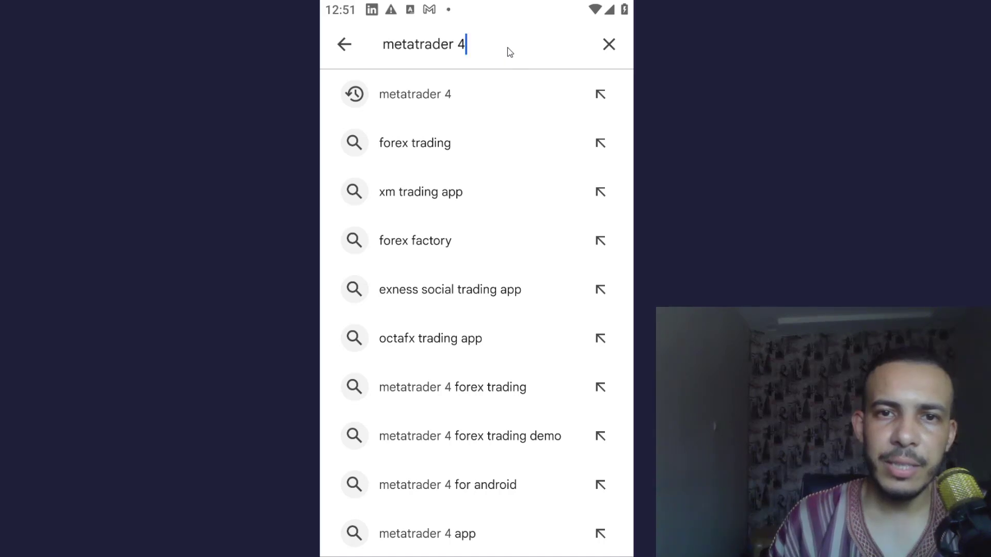
key(Backspace)
text(5)
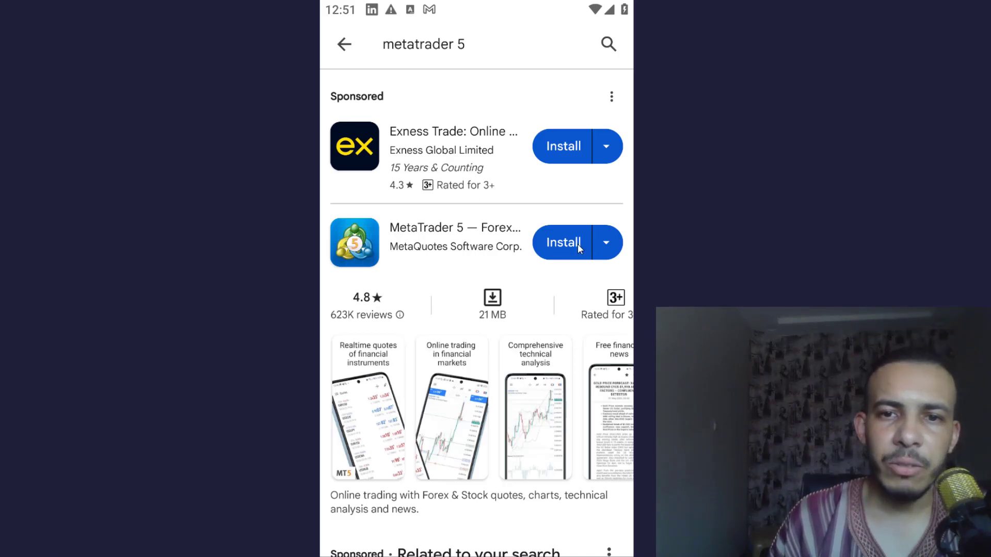
click(561, 241)
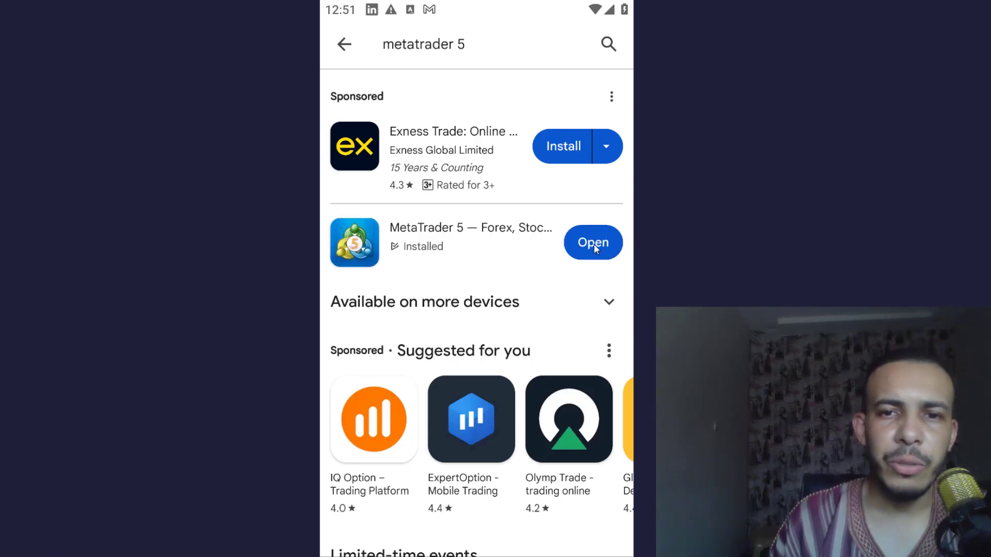
Launch the newly installed MetaTrader 5 and accept its welcome terms
click(592, 242)
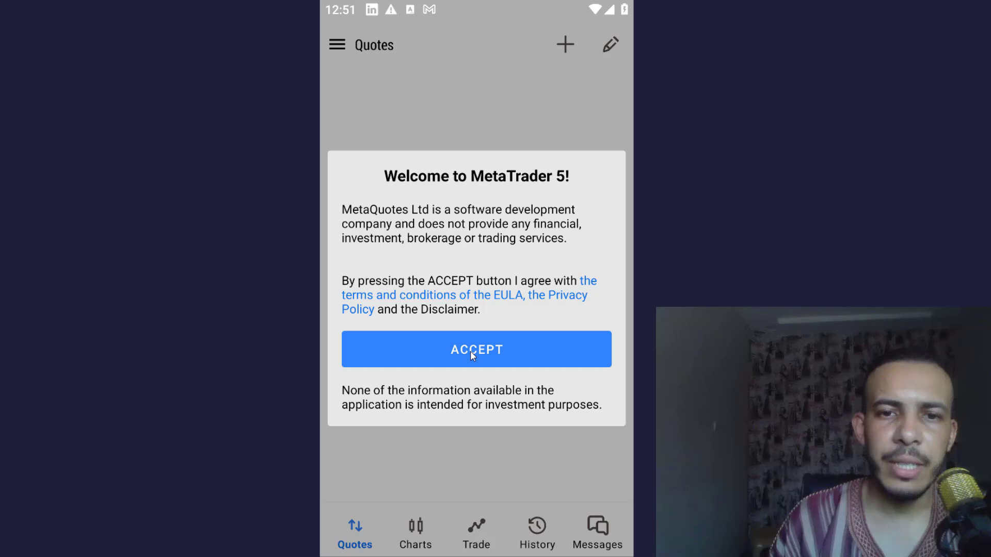
click(476, 349)
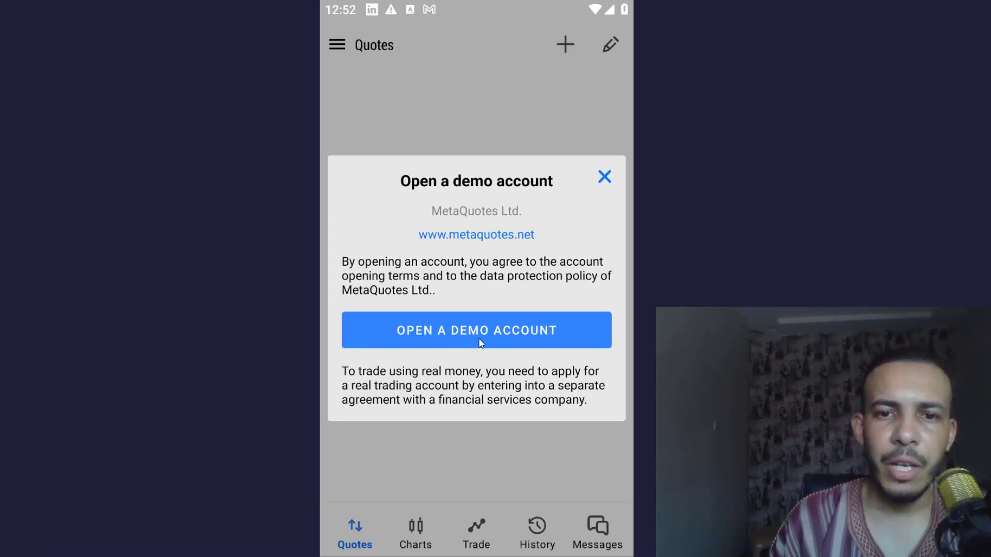
mouse_move(512, 342)
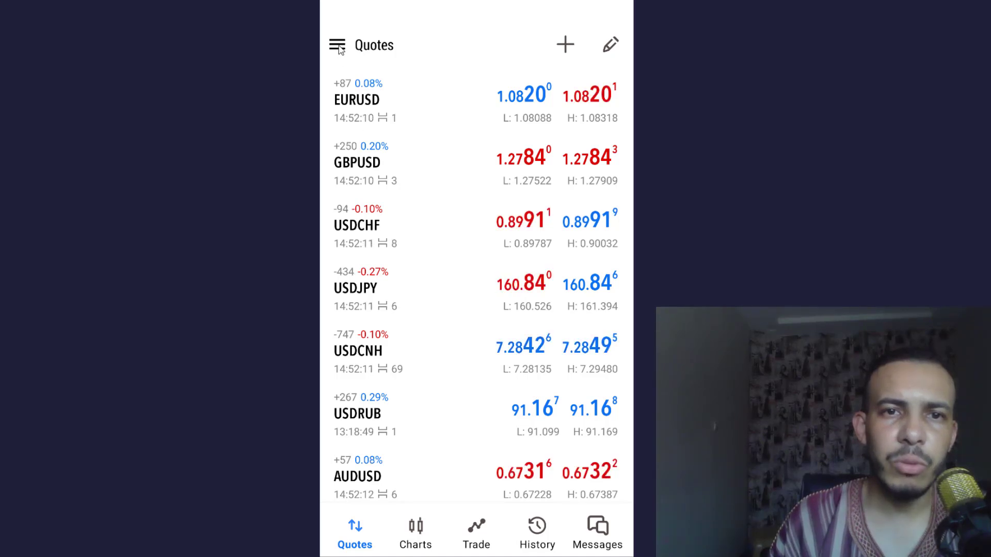
Show the Accounts screen with the MetaTrader 5 Android Demo account holding 10,000.00 USD
click(336, 44)
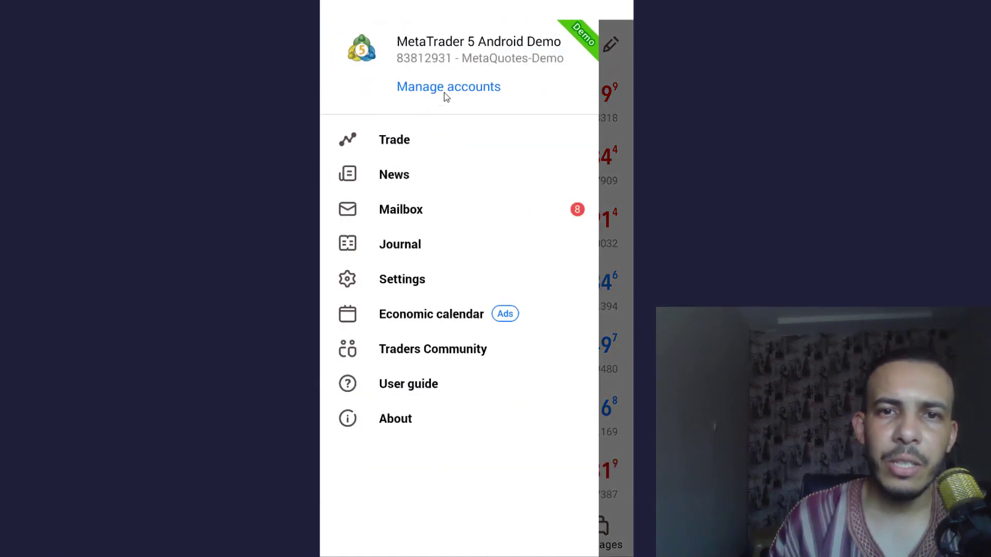
click(448, 87)
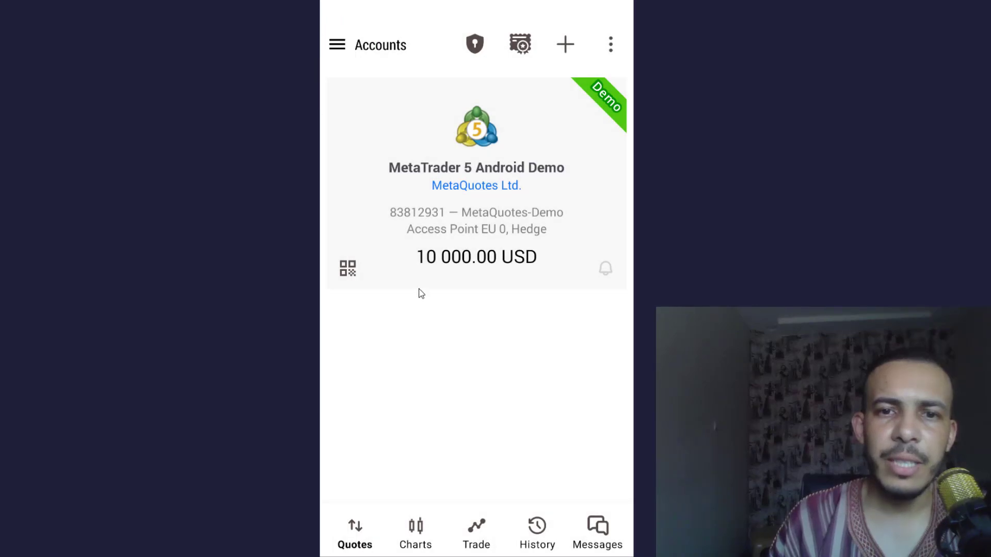
mouse_move(516, 285)
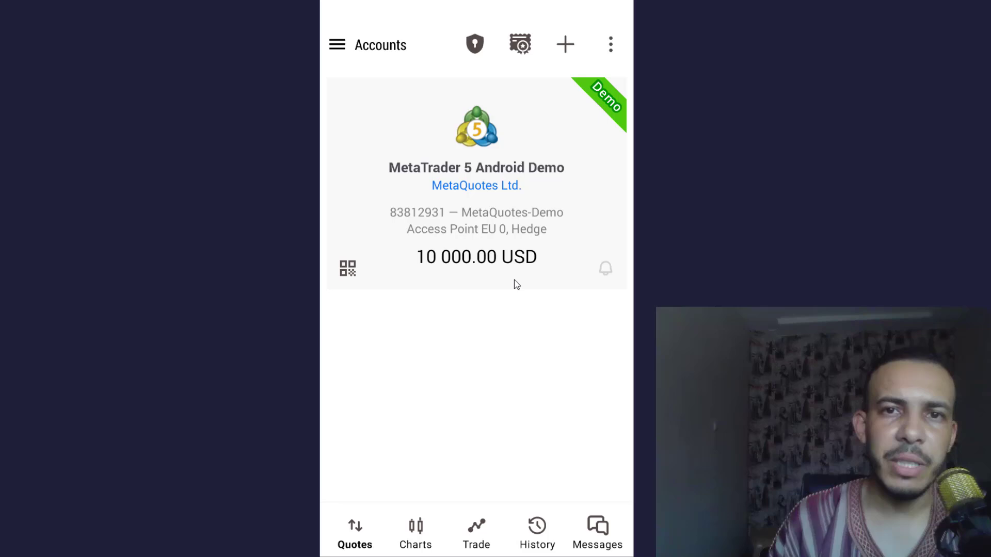
mouse_move(338, 44)
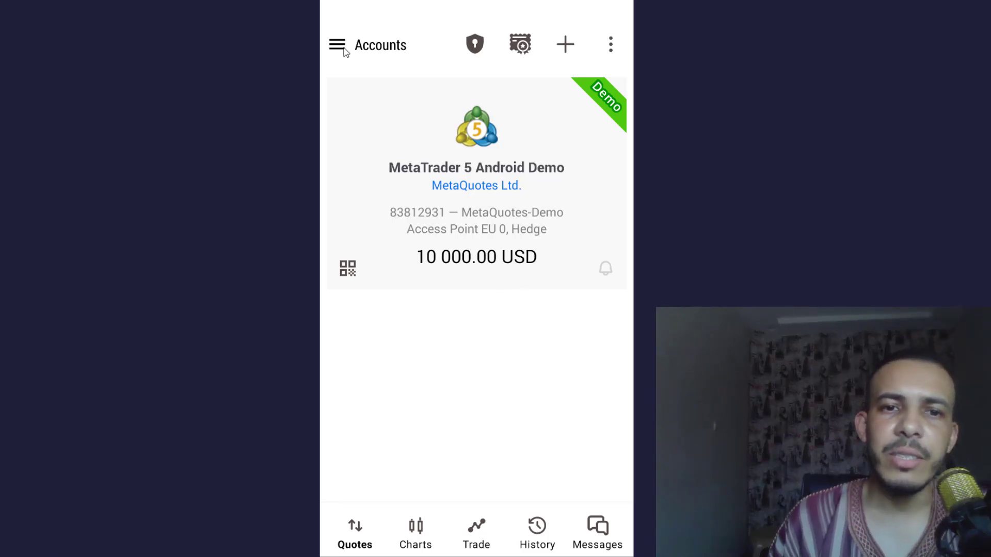
click(337, 45)
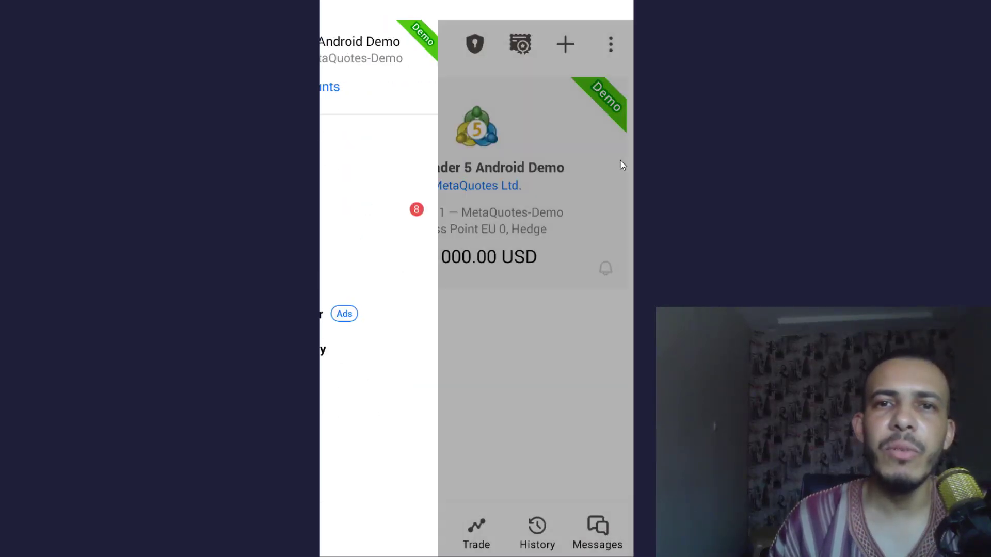